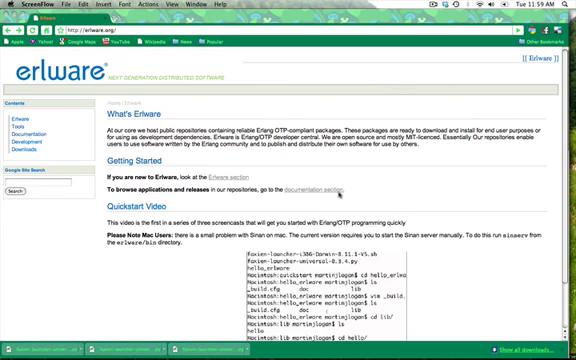
pyautogui.moveTo(338, 190)
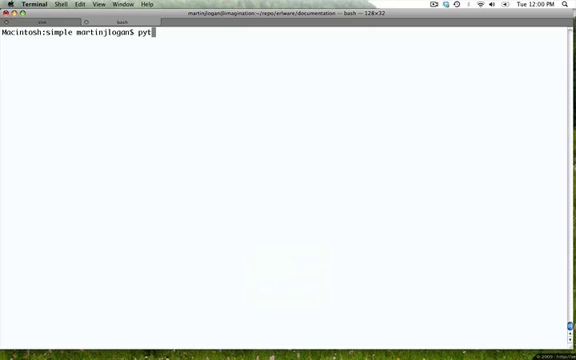
# Run the Faxien 0.3.5 launcher script with /usr/local/erlware as the install prefix
pyautogui.write('hon')
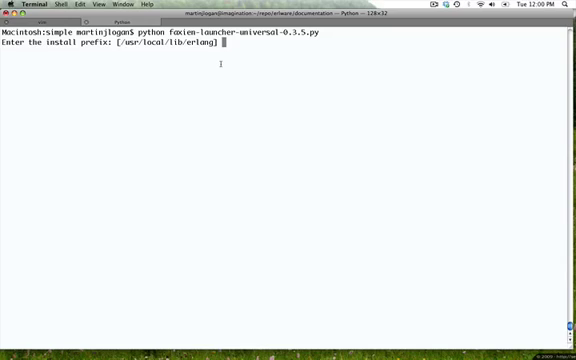
pyautogui.write('/')
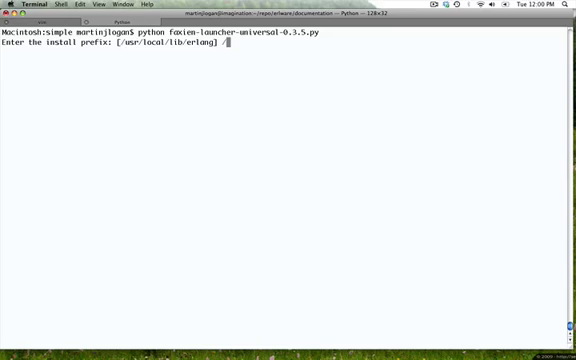
pyautogui.write('usr/local/erlware')
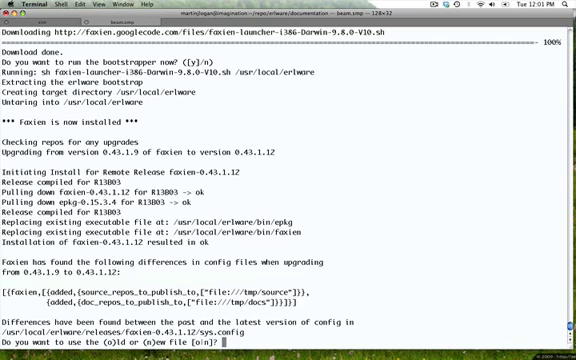
# Answer n to use the new sys.config after Faxien upgrades to 0.43.1.12
pyautogui.write('n')
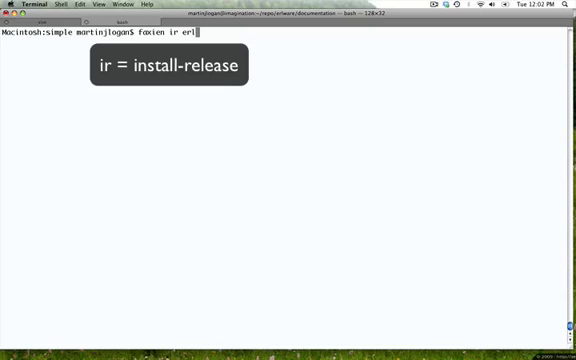
# Install the release with faxien ir and list /usr/local/erlware/bin/
pyautogui.press('Return')
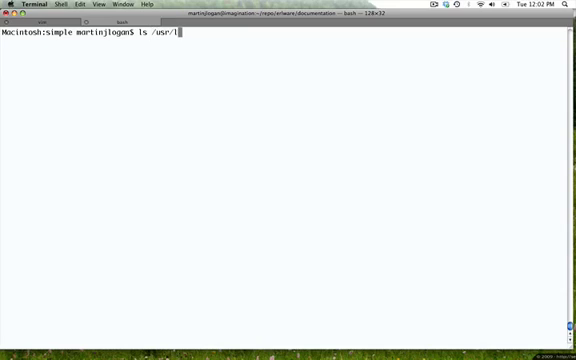
pyautogui.write('ocal/erlware/bin/')
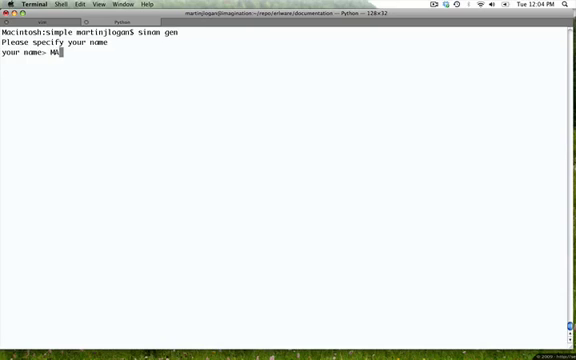
# Answer sinan gen with author Martin, project simple_mochiweb, default version, app mochiweb_app
pyautogui.write('Martin Logan')
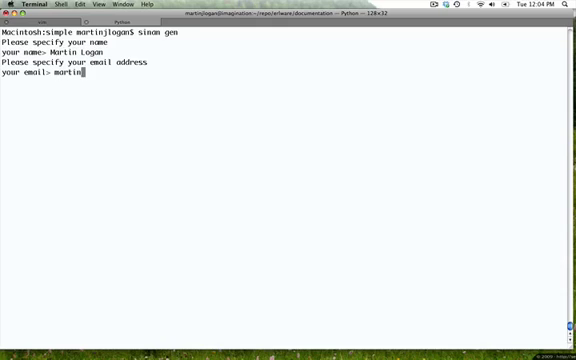
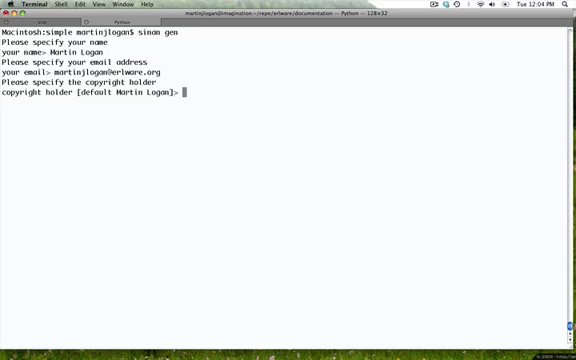
pyautogui.write('simple')
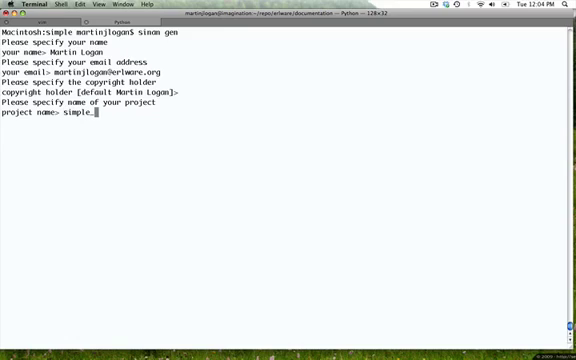
pyautogui.write('_mochiweb')
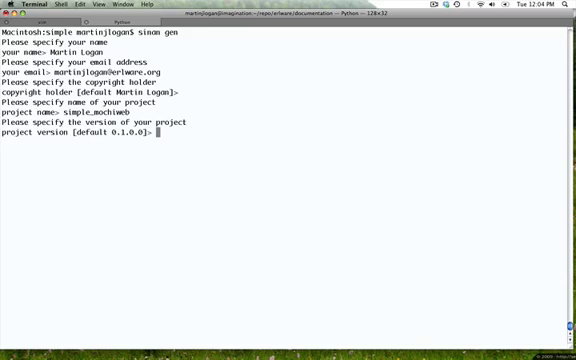
pyautogui.press('Return')
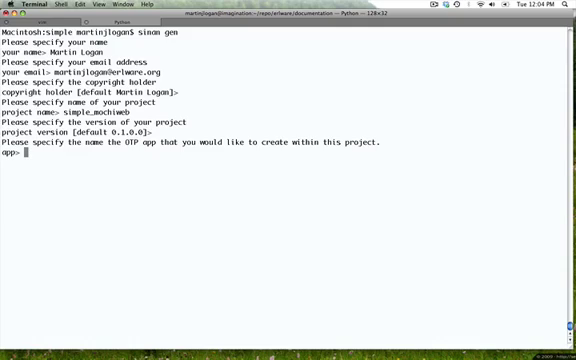
pyautogui.write('mo')
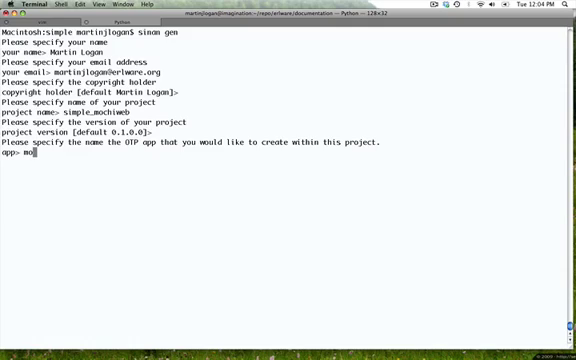
pyautogui.write('chiweb_app')
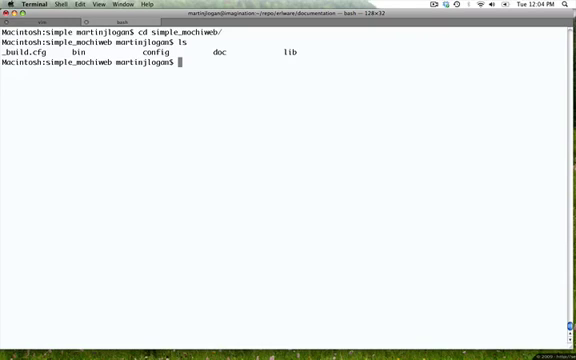
# Enter lib/mochiweb_app, list its contents, and open ebin/mochiweb_app.app in vim
pyautogui.write('ls bi')
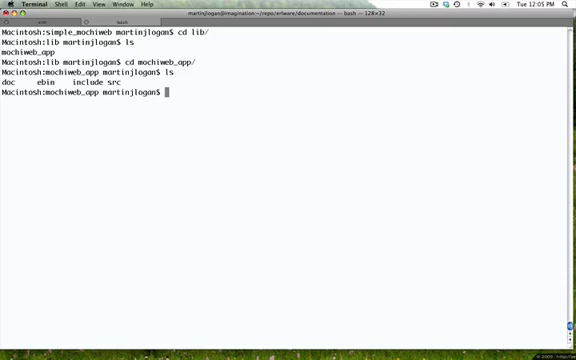
pyautogui.write('vim ebin/')
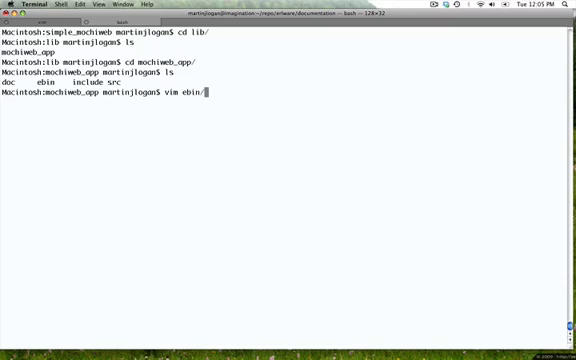
pyautogui.write('mochiweb_app.app')
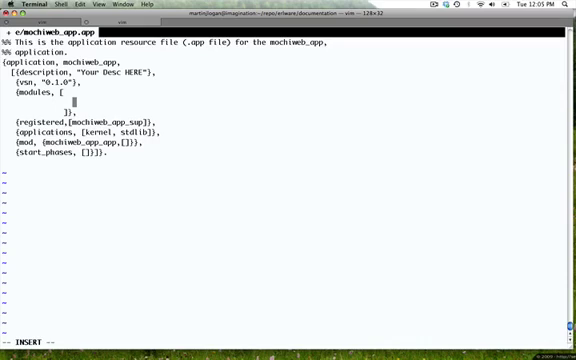
# Add mwa_index to modules, delete the mod line, and add mochiweb_otp to applications
pyautogui.write('mw')
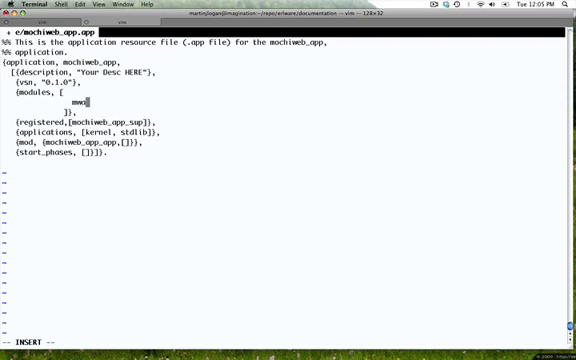
pyautogui.write('_index')
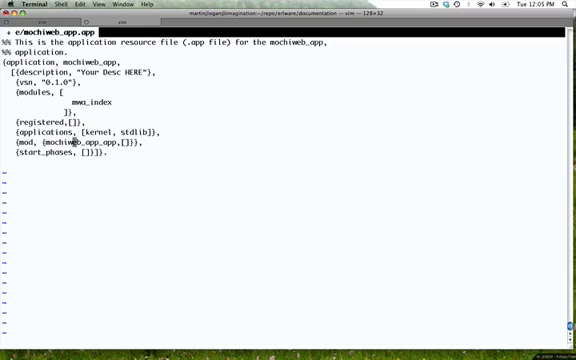
pyautogui.press('dd')
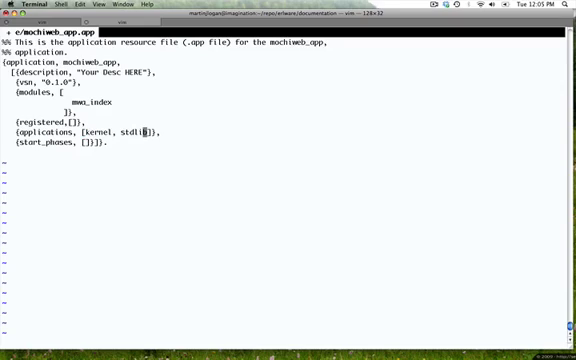
pyautogui.write('mochiweb')
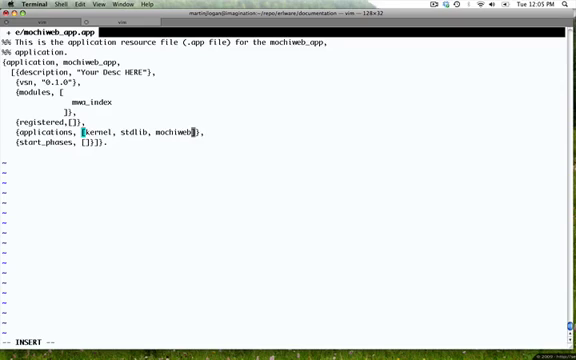
pyautogui.write('_otp')
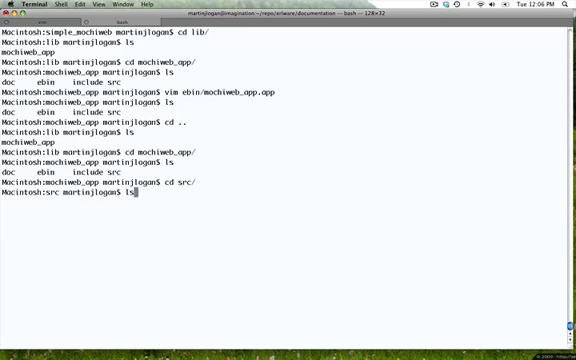
# Delete all generated files in src and open a new mwa_index.erl in Emacs
pyautogui.press('Return')
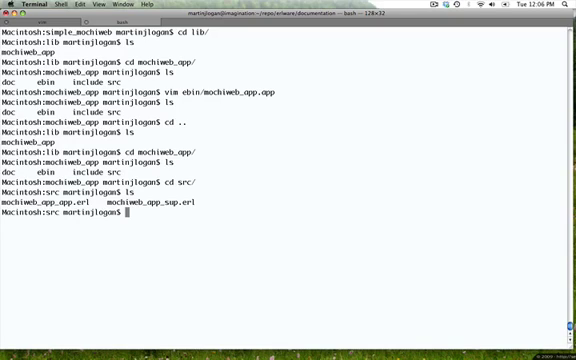
pyautogui.write('rm')
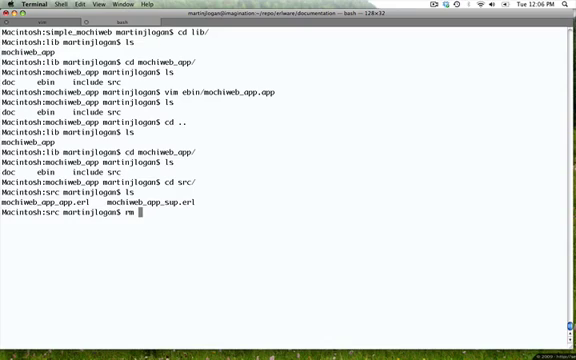
pyautogui.write('*')
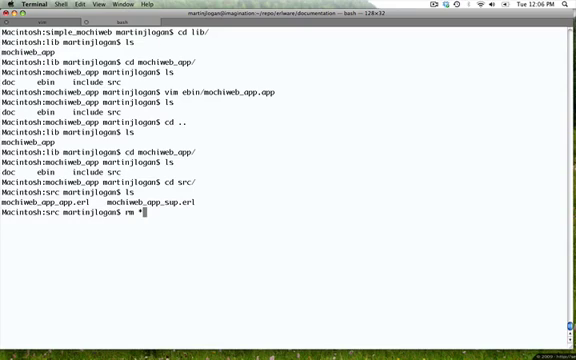
pyautogui.press('Return')
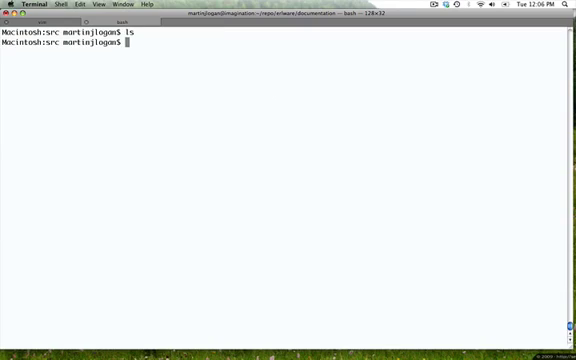
pyautogui.write('enw mw')
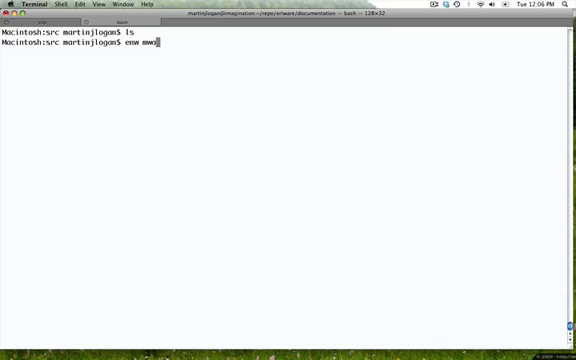
pyautogui.write('a_index.erl')
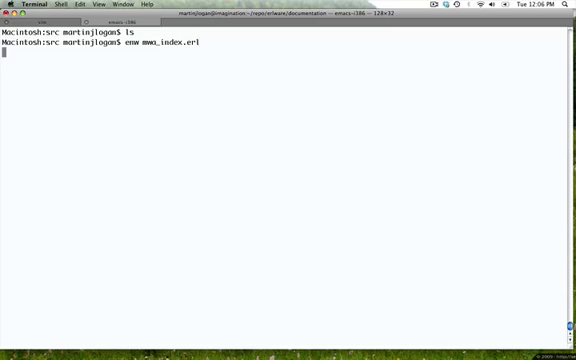
# Template mwa_index.erl with doc 'the index for our application', export handle/, and return to simple_mochiweb
pyautogui.press('Return')
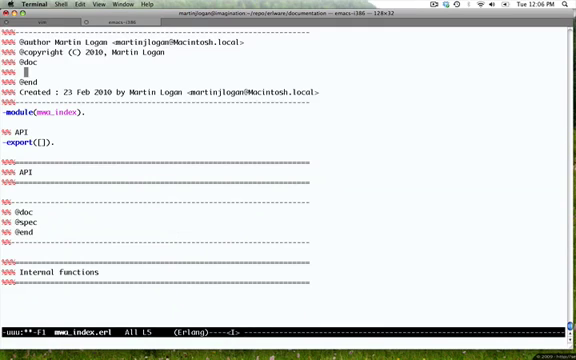
pyautogui.write('the index for our application')
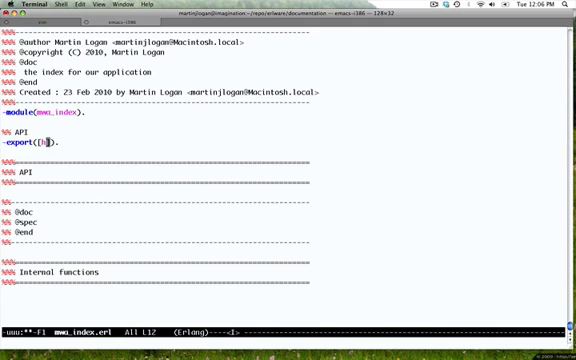
pyautogui.write('handle/')
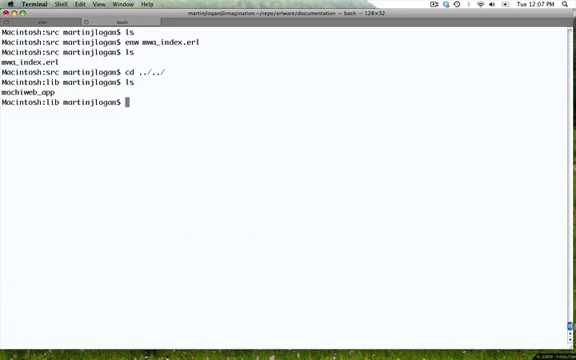
pyautogui.write('cd ..')
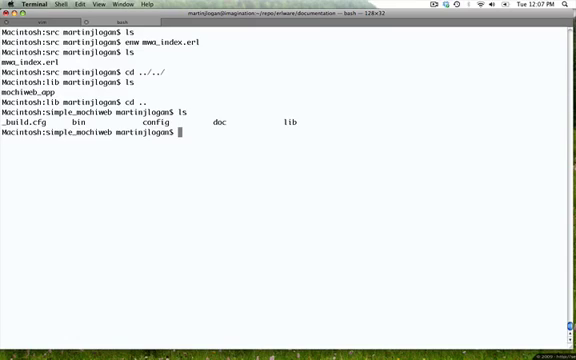
pyautogui.write('vim config/')
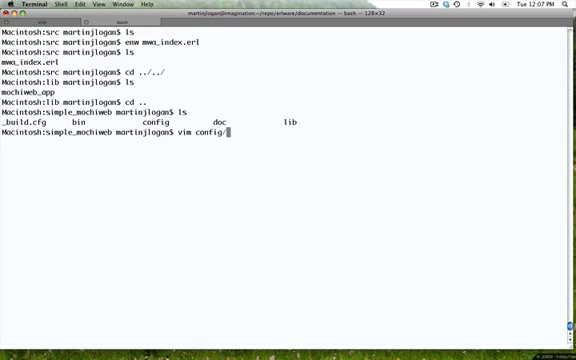
# Edit config/sys.config in vim, then run sinan, which fails on missing mochiweb_otp
pyautogui.write('sys.config')
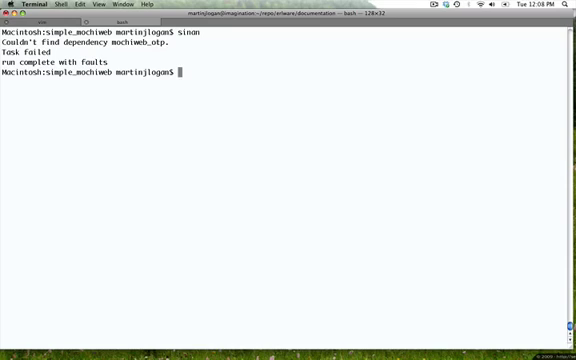
# Install mochiweb_otp with faxien ia and rerun sinan
pyautogui.write('faxien i')
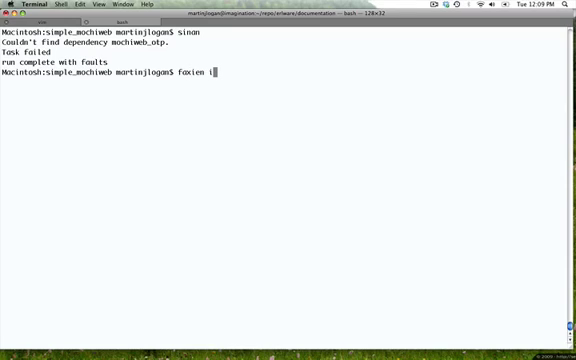
pyautogui.write('a mochiweb_otp')
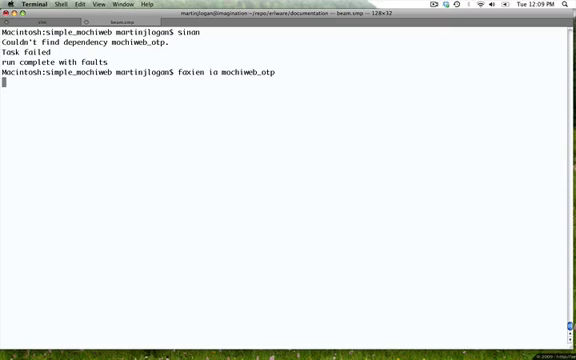
pyautogui.press('Return')
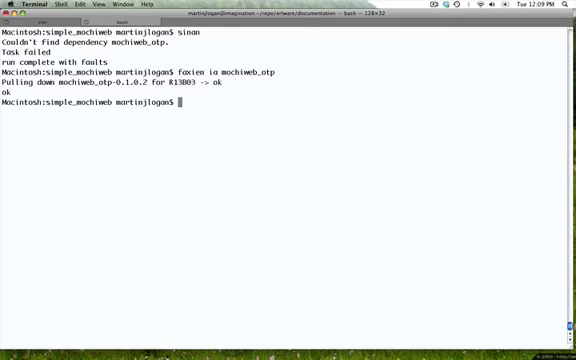
pyautogui.write('sinan')
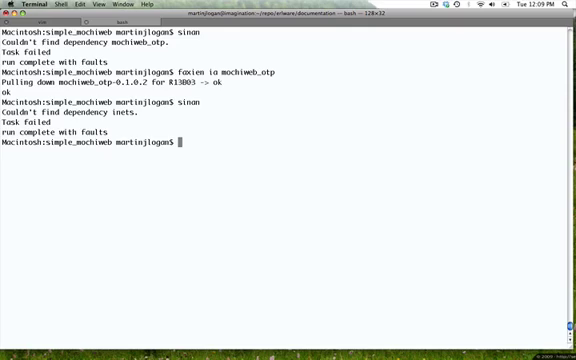
# Install inets with Faxien, rerun sinan, then install mochiweb
pyautogui.write('faxien')
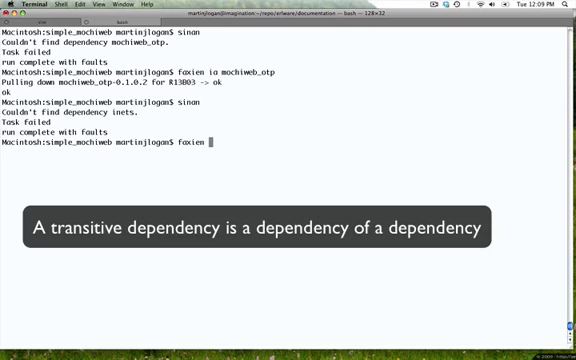
pyautogui.write('ia inet')
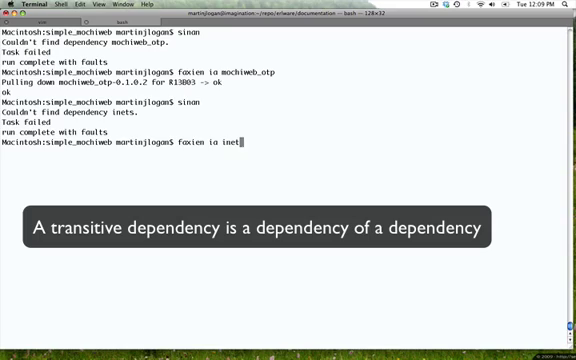
pyautogui.press('Return')
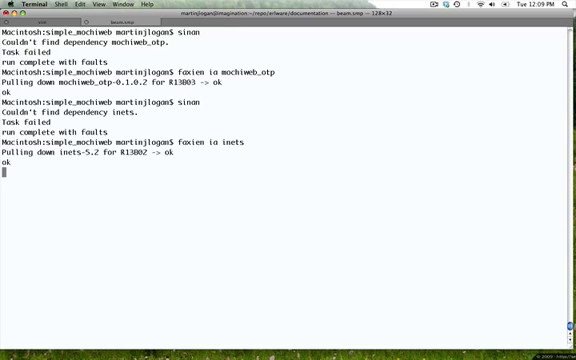
pyautogui.write('sinan')
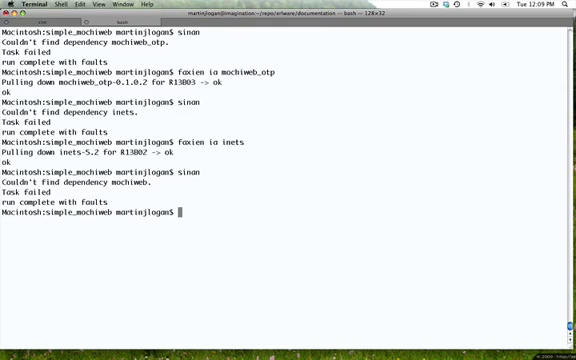
pyautogui.write('faxien ia mochiweb')
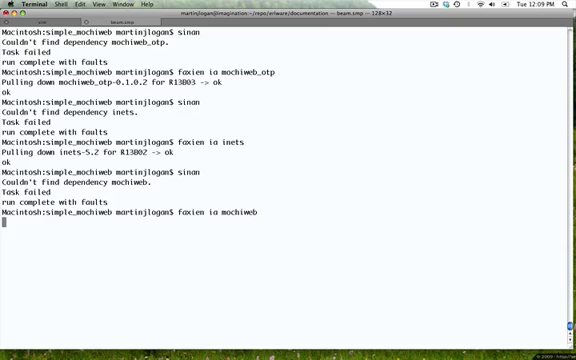
pyautogui.press('Return')
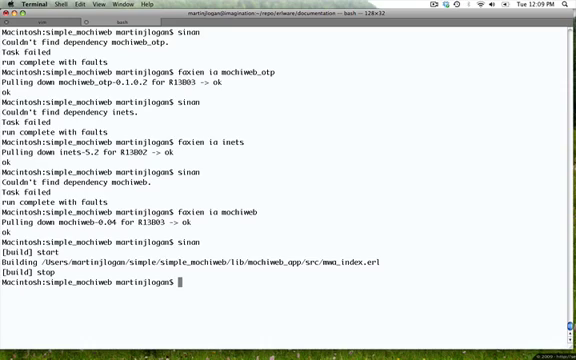
# Run 'sinan dist' to build, release and package the simple_mochiweb project
pyautogui.write('si')
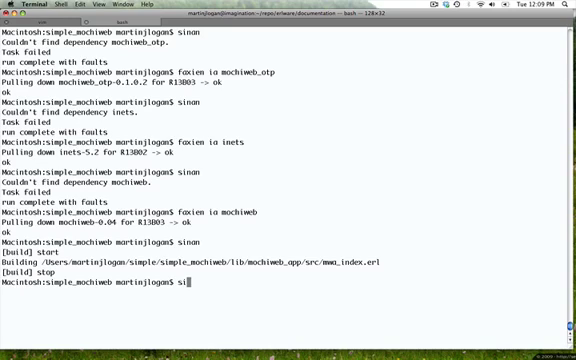
pyautogui.write('nan dist')
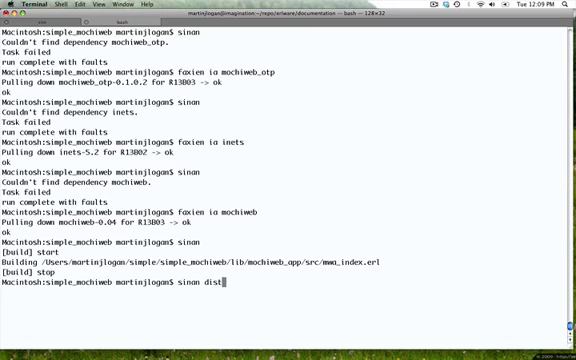
pyautogui.press('Return')
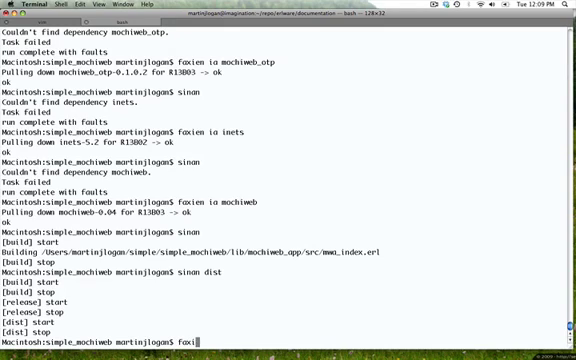
# Install the simple_mochiweb 0.1.0.0 release tarball via 'faxien ir', confirming the install
pyautogui.write('en ir')
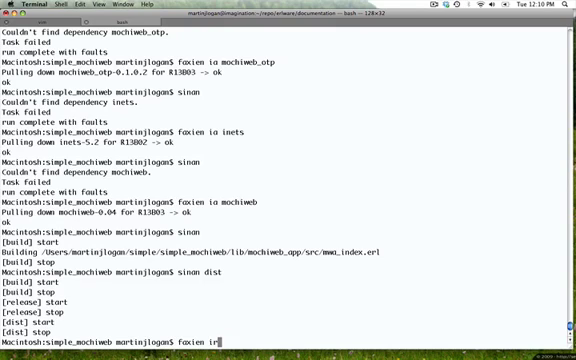
pyautogui.press('Return')
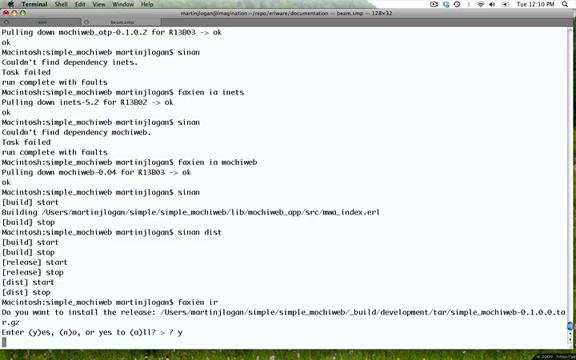
pyautogui.press('Return')
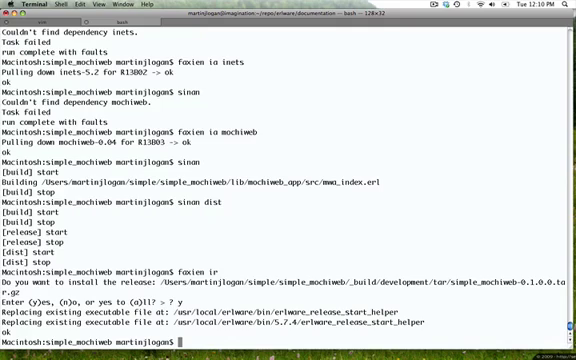
pyautogui.write('simple_mochiweb')
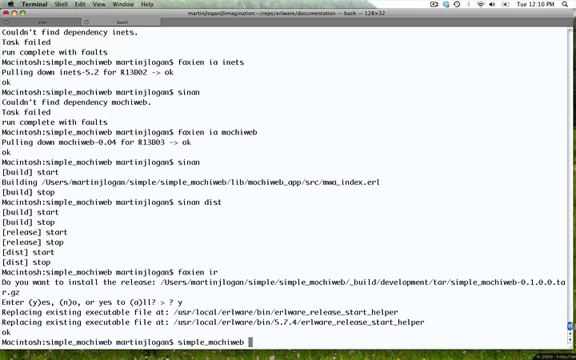
# Launch the installed simple_mochiweb release, reaching the Eshell V5.7.4 prompt
pyautogui.press('Return')
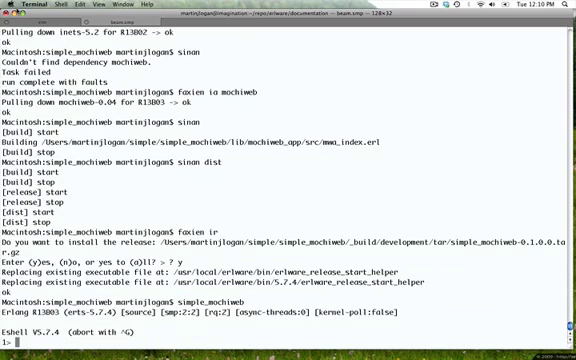